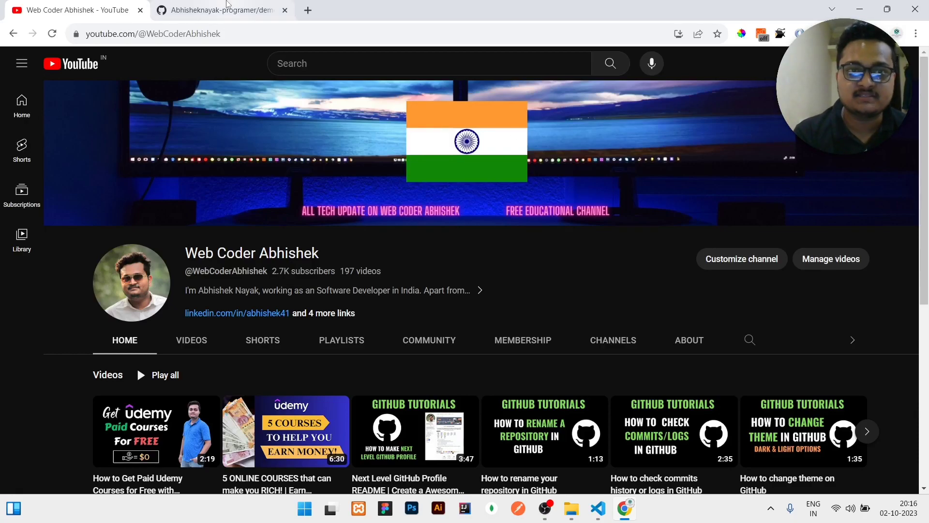
- View master's New Text Document.txt containing only abcd, then return to the repository page
click(225, 10)
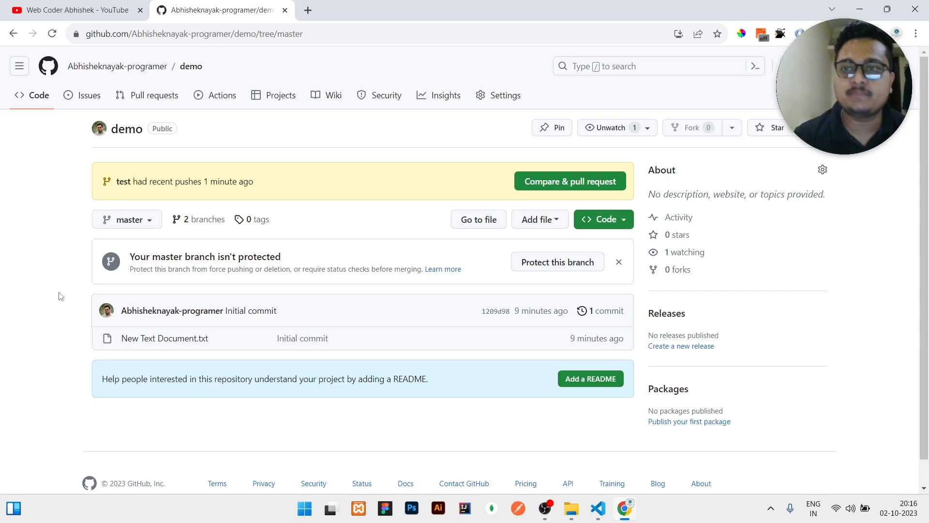
click(126, 218)
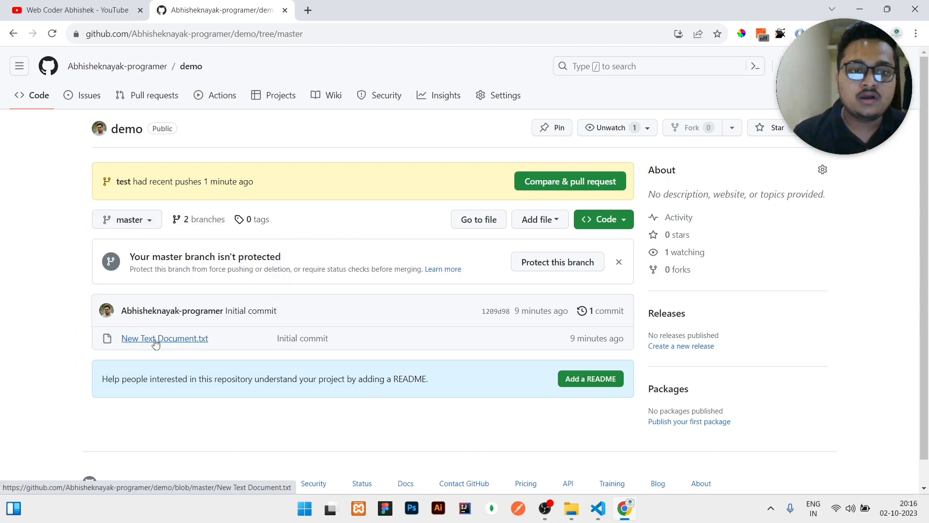
click(165, 339)
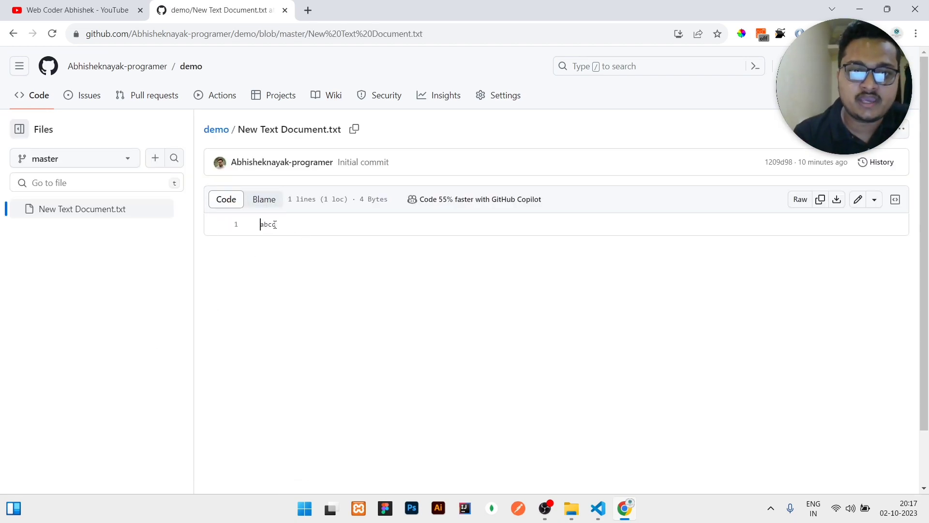
click(217, 130)
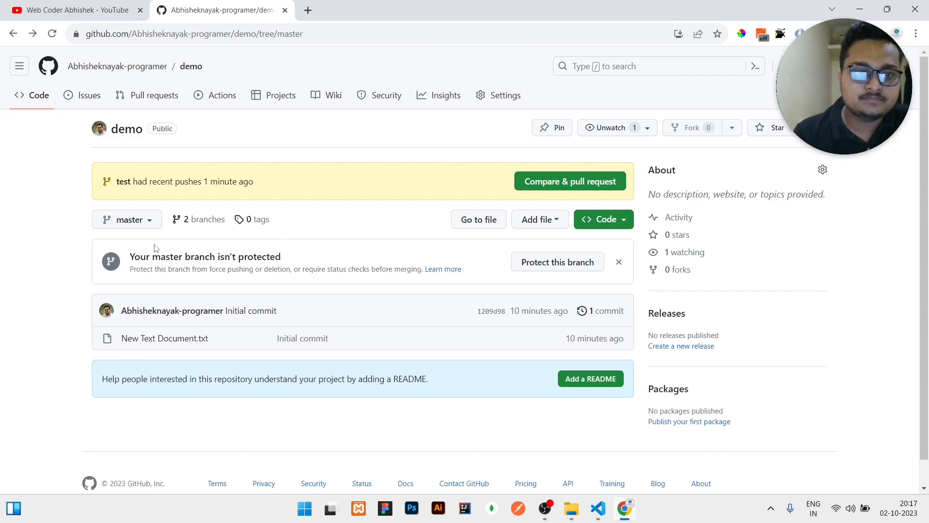
- Switch to the test branch, view its text file with the two added lines, and return
click(127, 219)
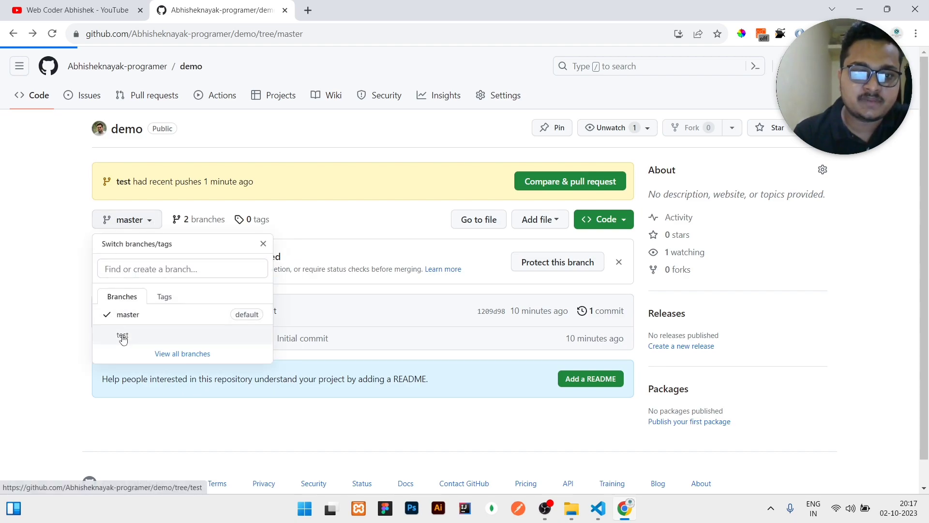
click(122, 336)
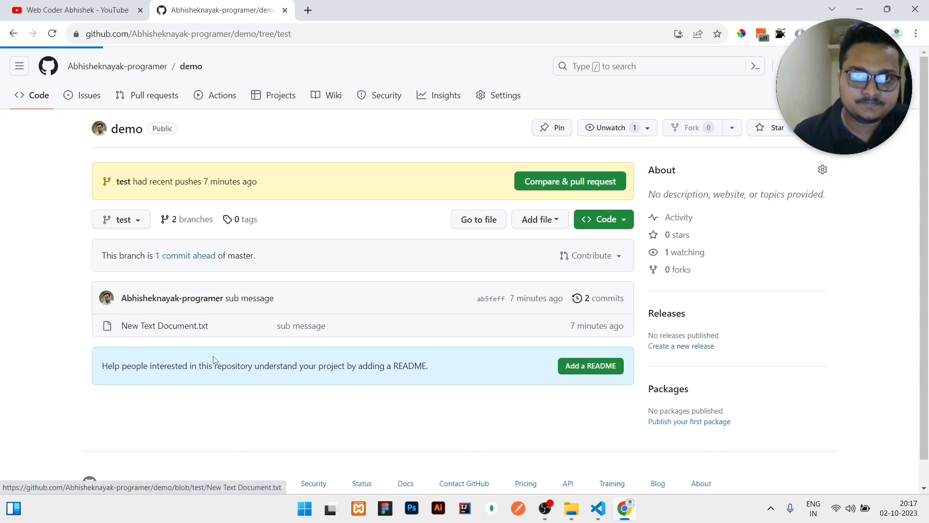
click(164, 326)
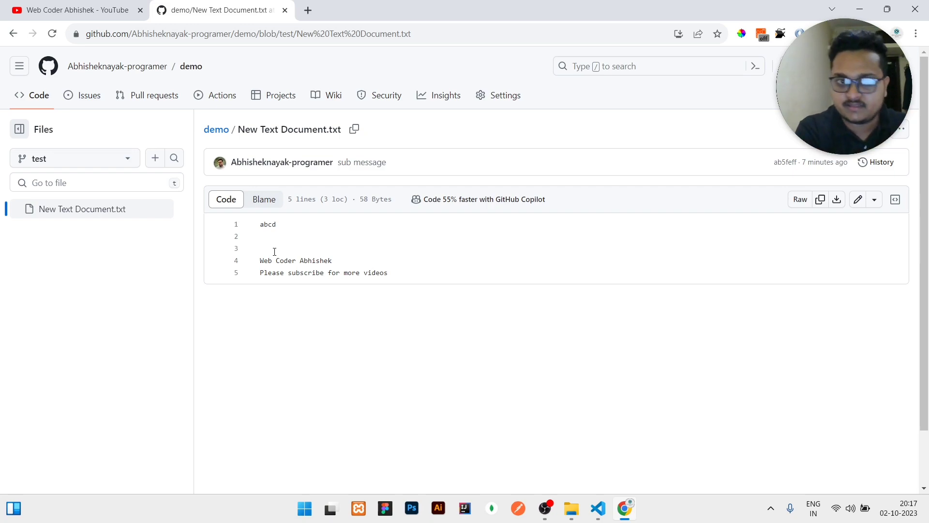
double_click(267, 225)
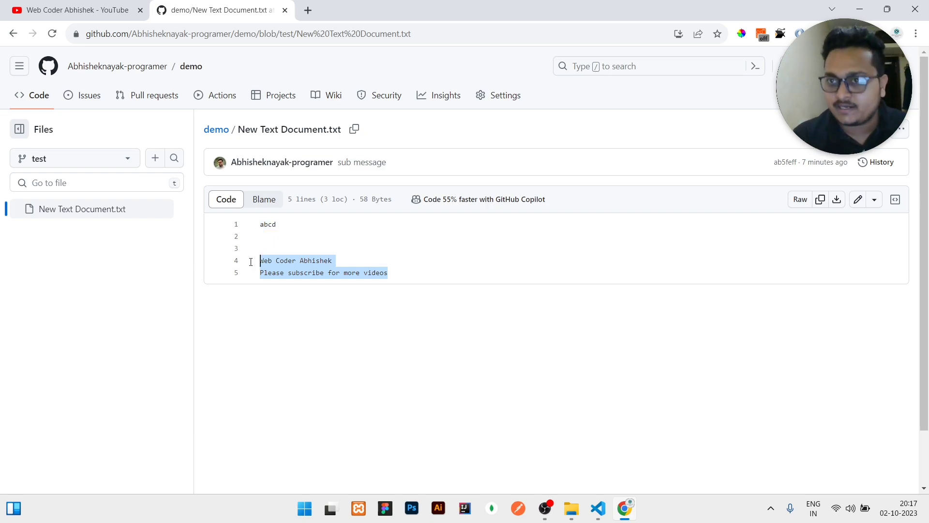
click(216, 130)
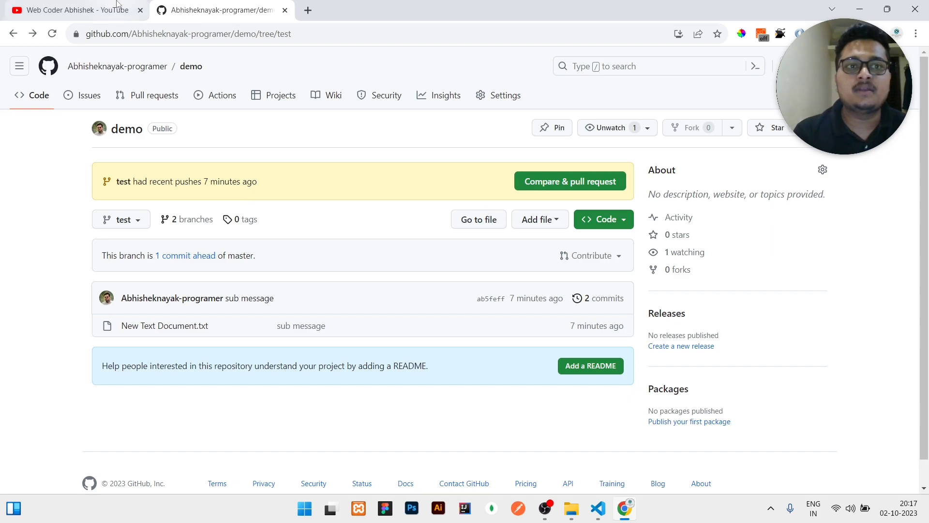
- Visit the YouTube channel page, then the D:\Youtube Videos\Youtube Works folder in File Explorer
click(72, 10)
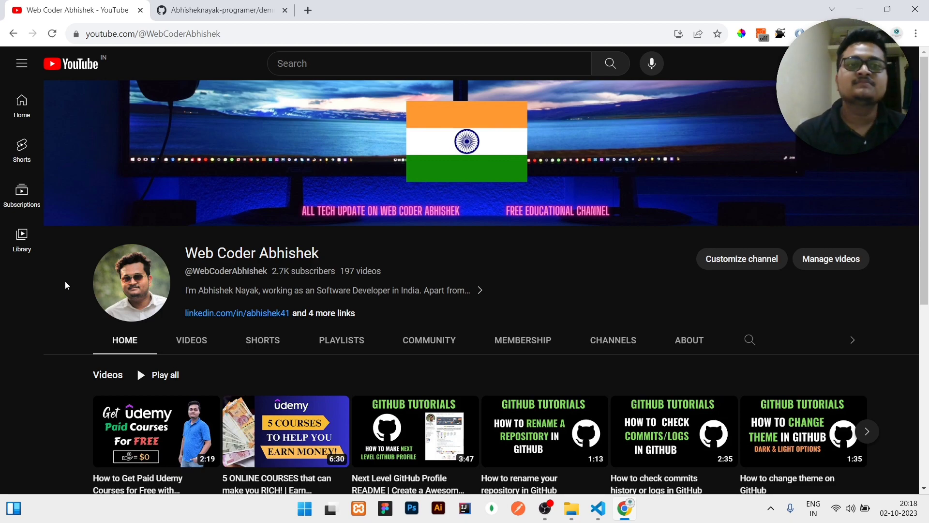
click(225, 10)
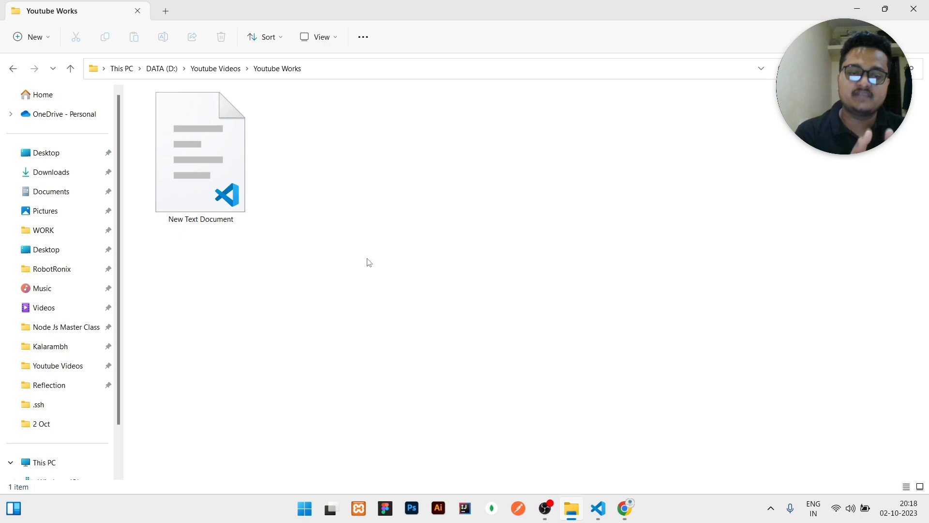
- Start a terminal in the folder, run git branch, checkout test, git status clean, then checkout master
right_click(370, 263)
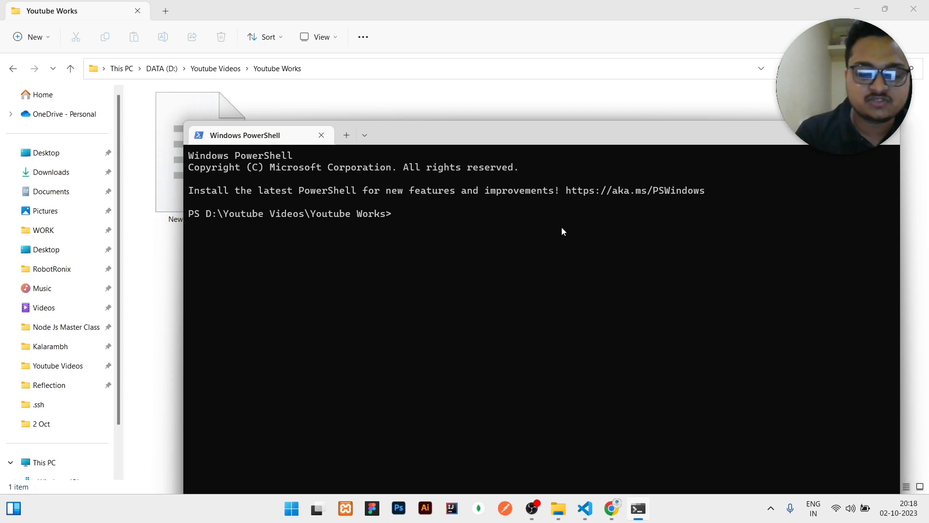
text(git branch)
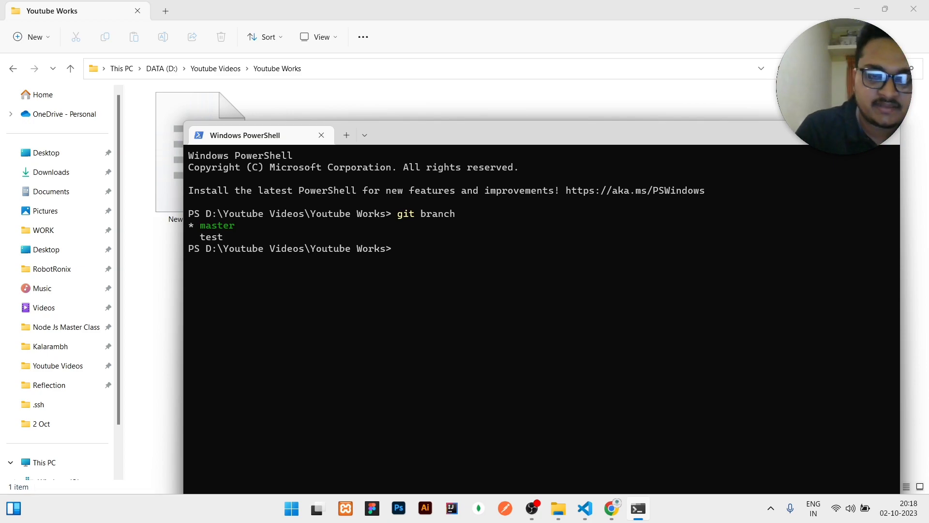
text(git checkout test)
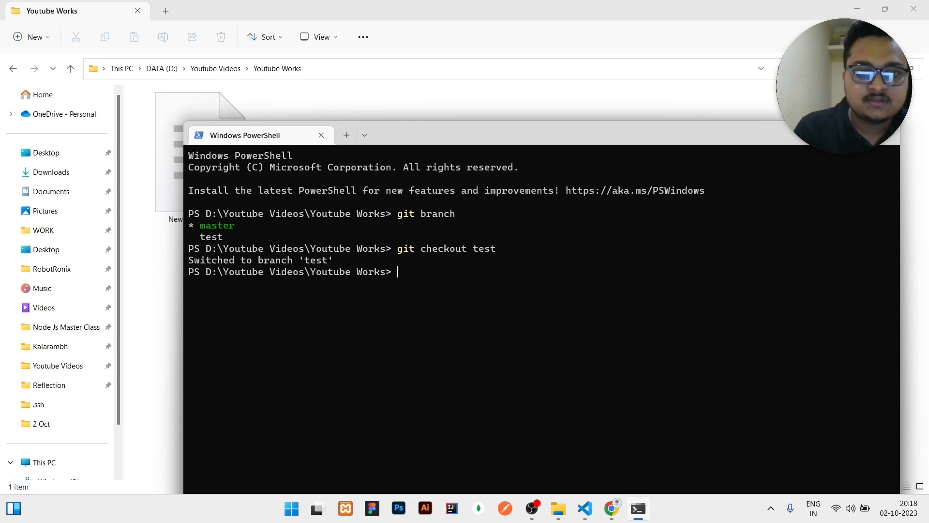
text(git status)
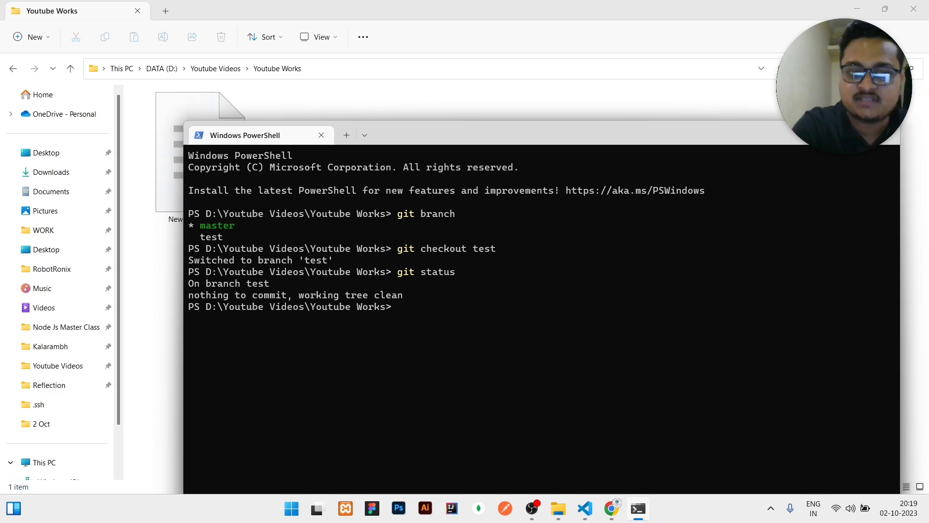
text(git checkout mast)
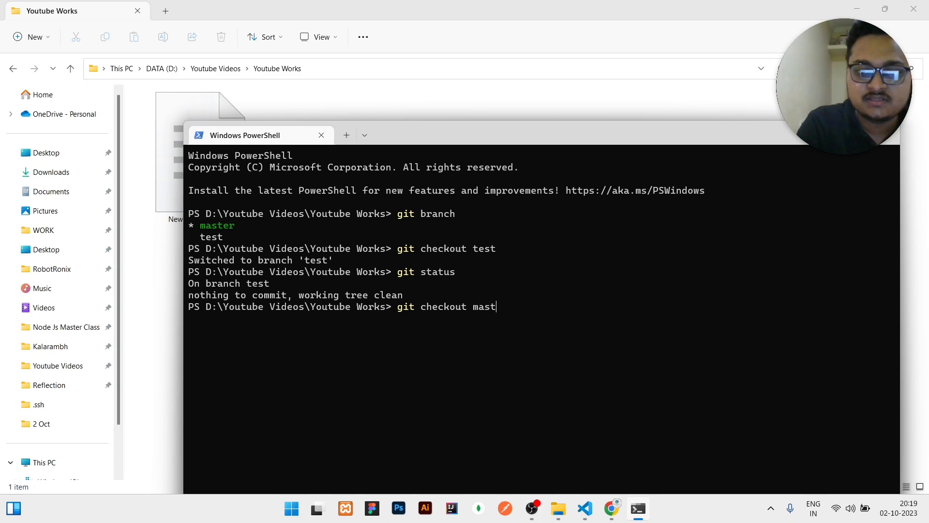
key(Enter)
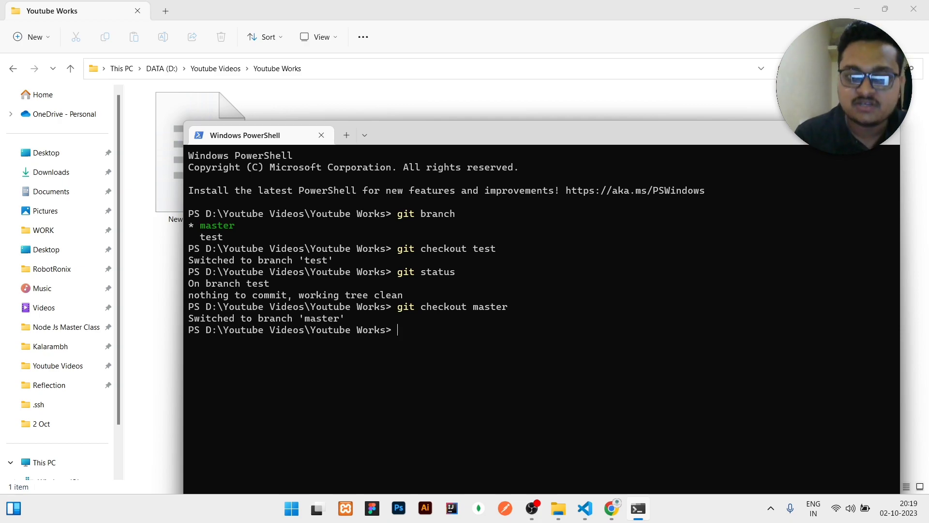
- Fast-forward merge test into master, then verify with git status and git branch
text(git mereg)
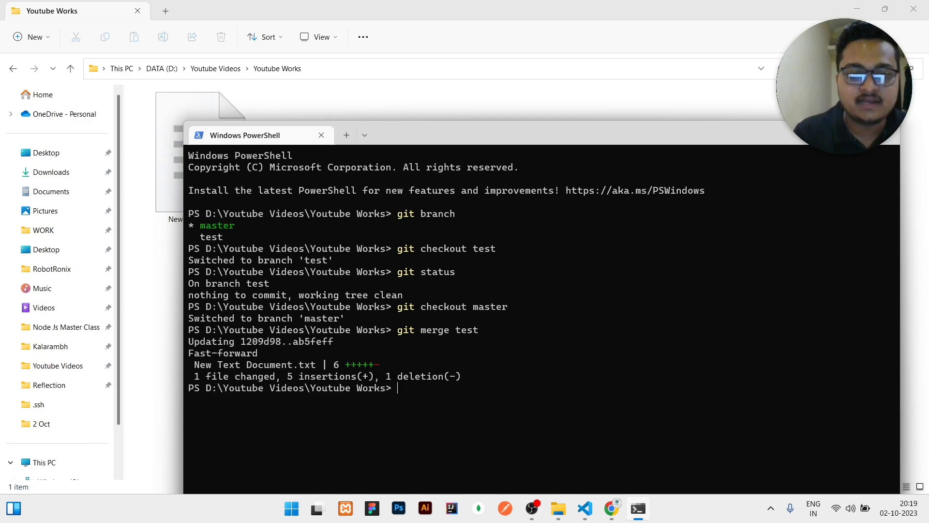
mouse_move(343, 345)
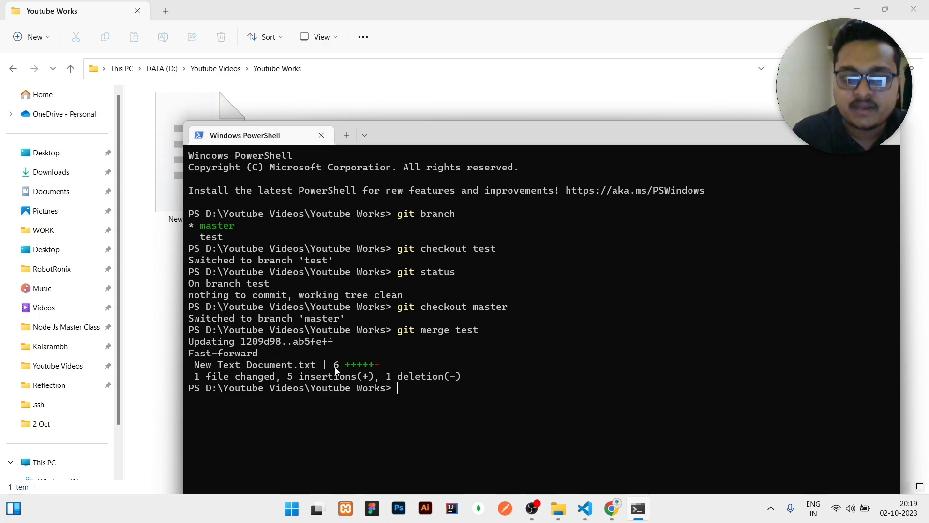
drag(290, 376, 415, 388)
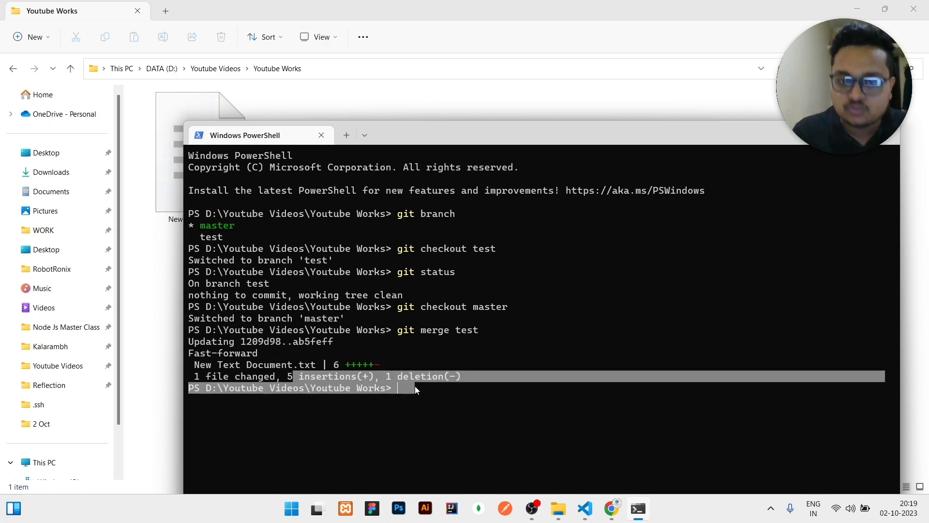
text(git status)
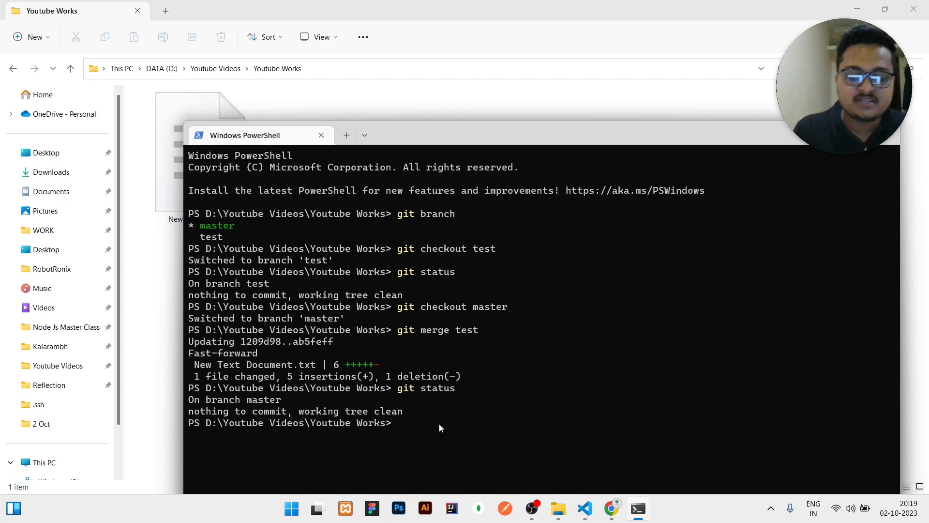
text(git branch)
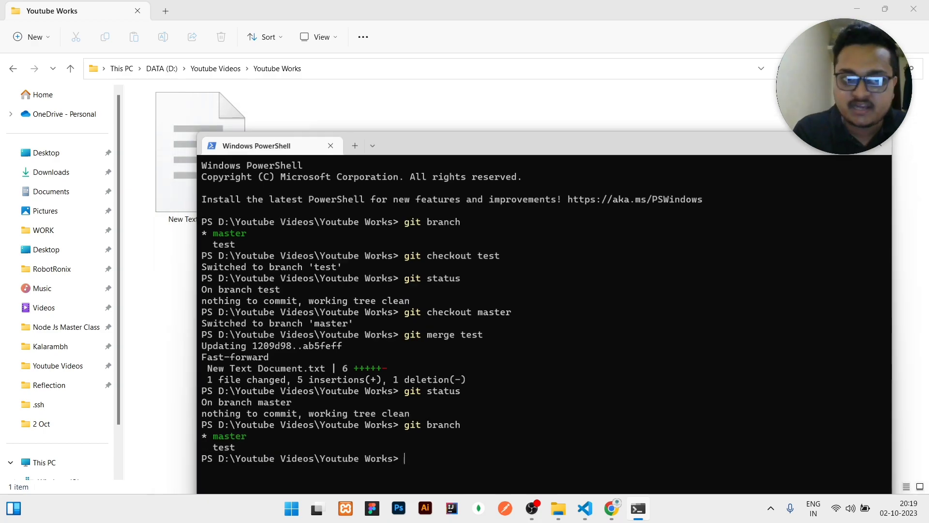
click(584, 508)
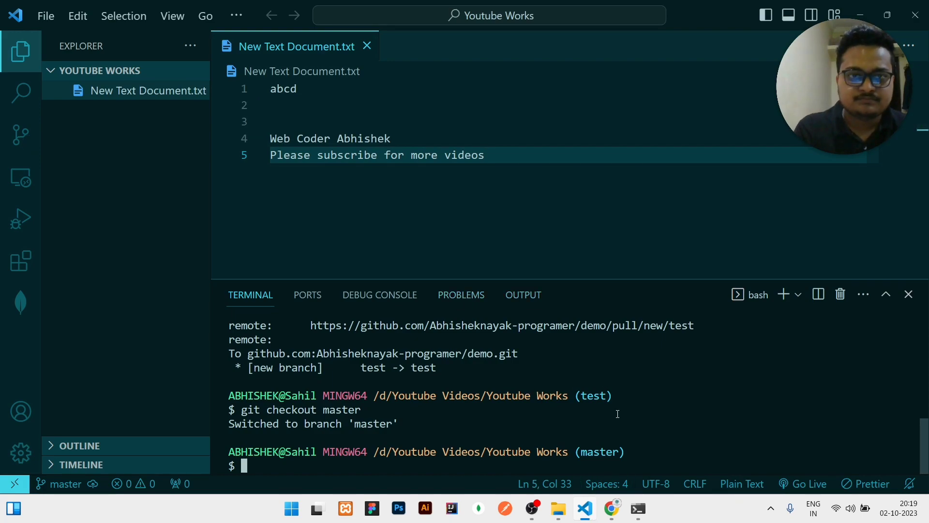
- Check the end of line 5 in the merged New Text Document.txt, then move to GitHub
click(271, 122)
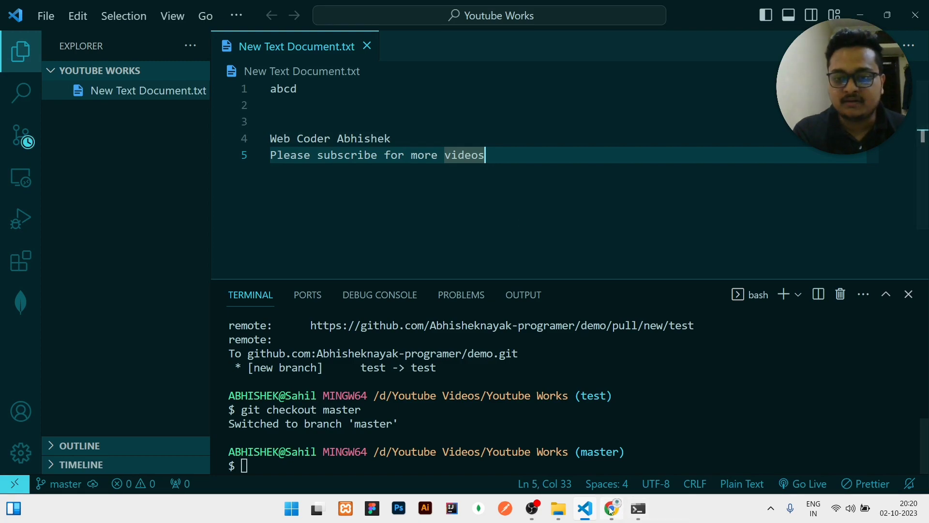
click(612, 509)
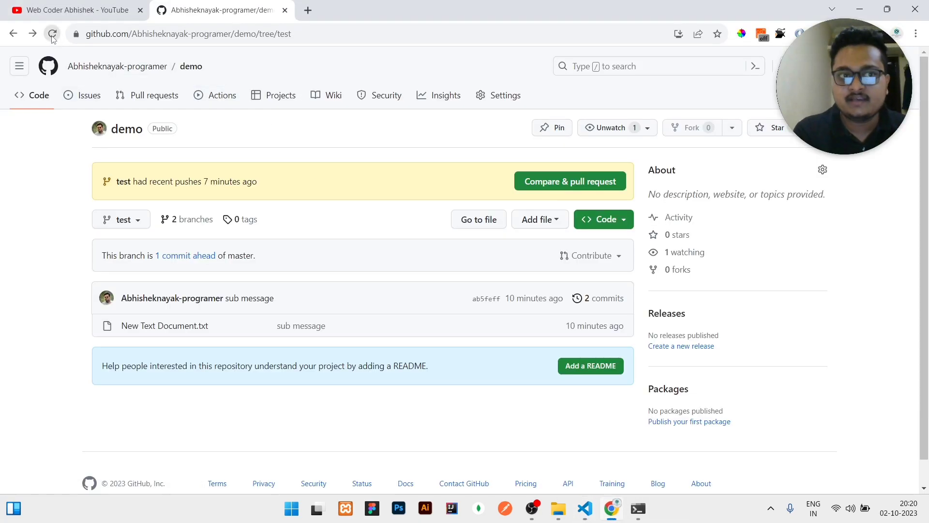
- Refresh the test branch page, still reporting one commit ahead of master
click(52, 33)
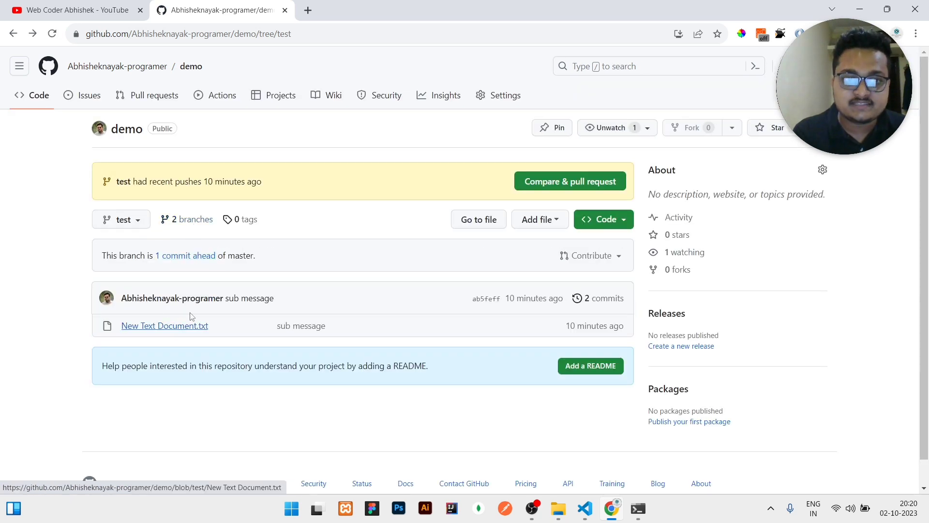
mouse_move(168, 326)
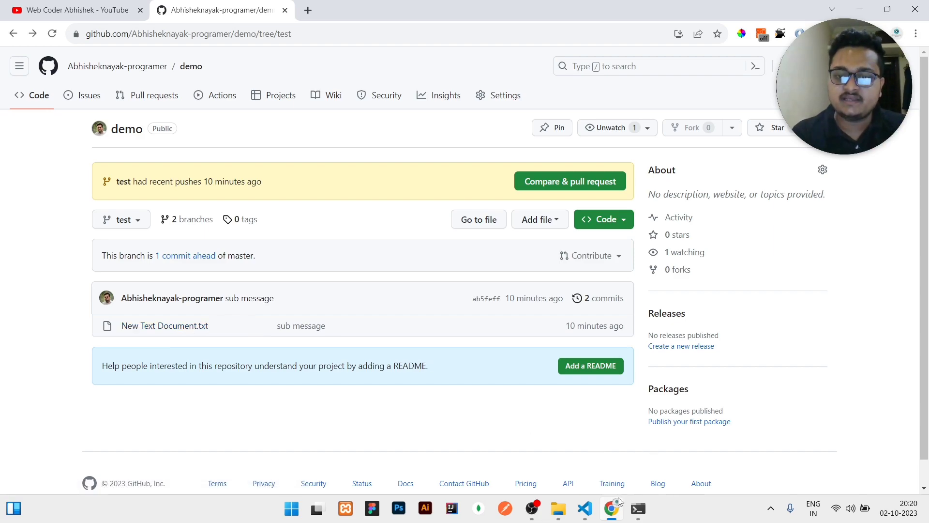
mouse_move(638, 508)
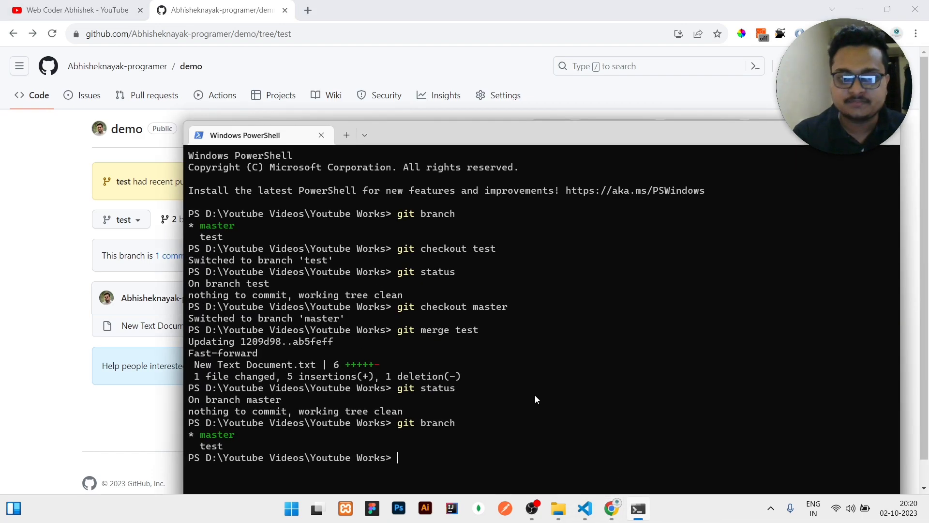
- Run git push to upload the merged master branch to GitHub
text(git)
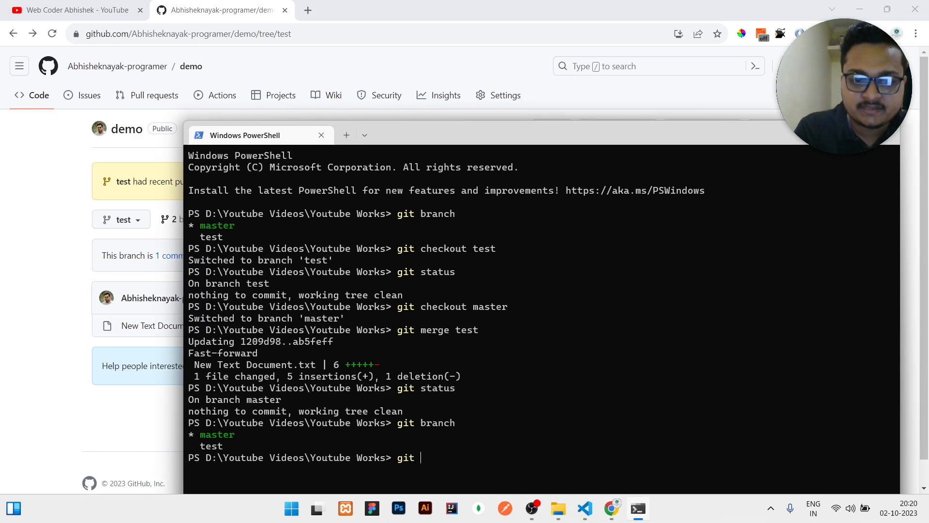
text(pus)
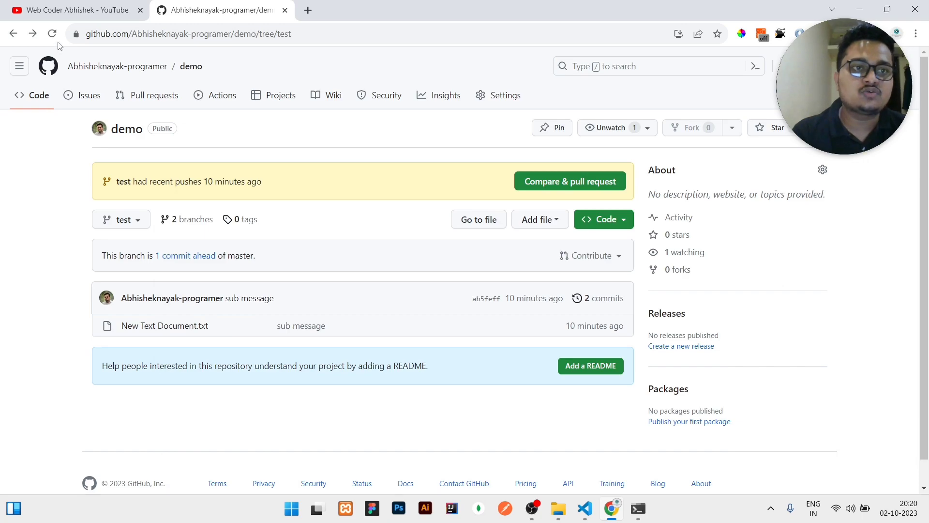
- Refresh GitHub so test reports up to date with master
click(52, 33)
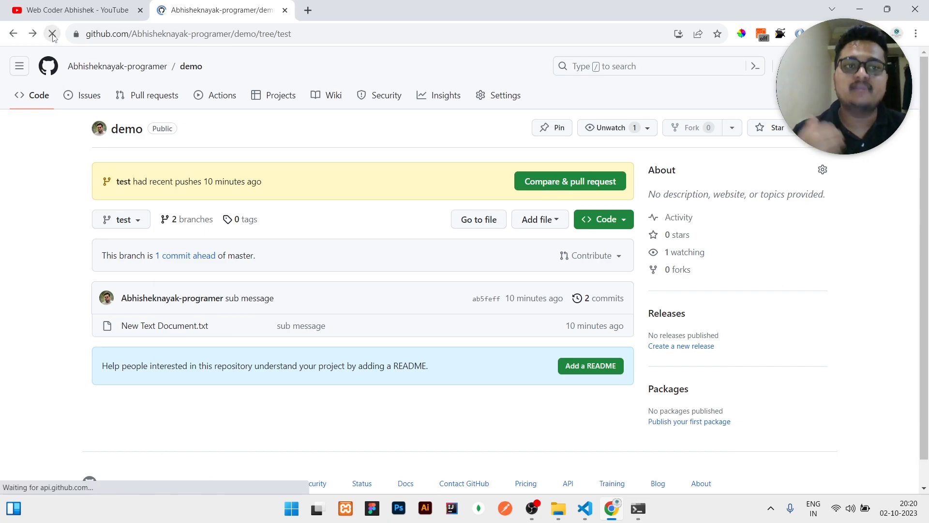
click(52, 32)
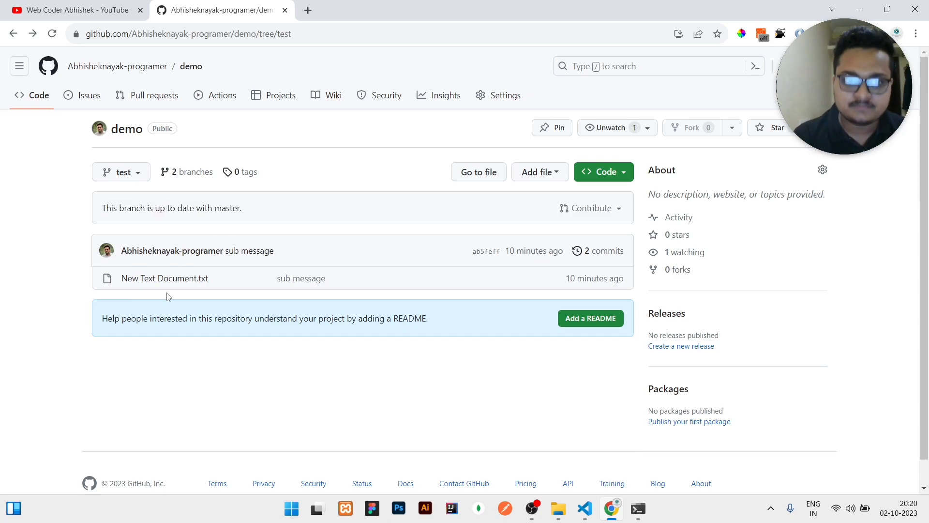
click(165, 277)
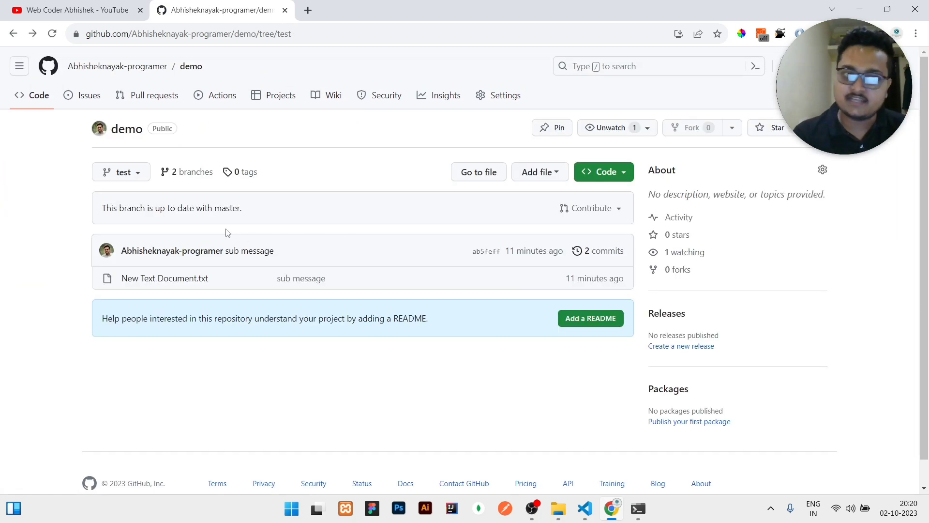
- Switch the repository view to master showing two commits, then go to the YouTube channel page
click(121, 172)
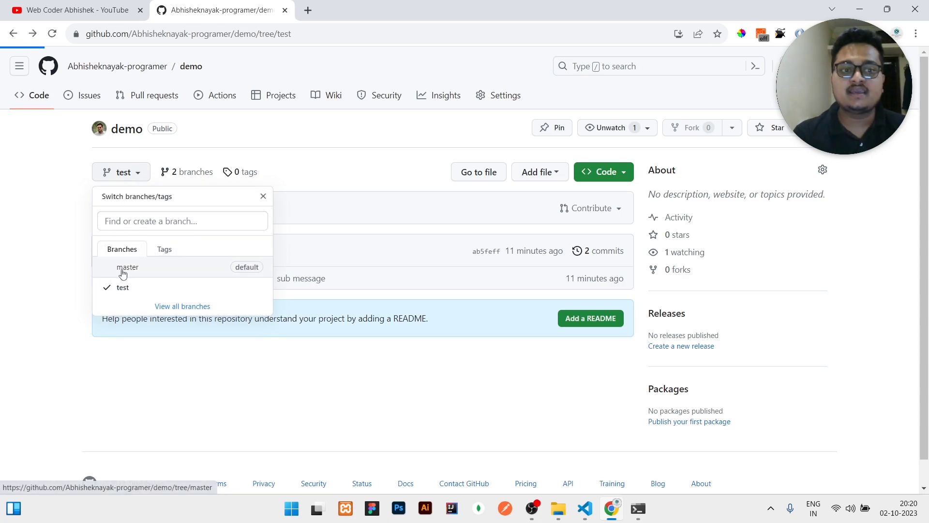
click(128, 267)
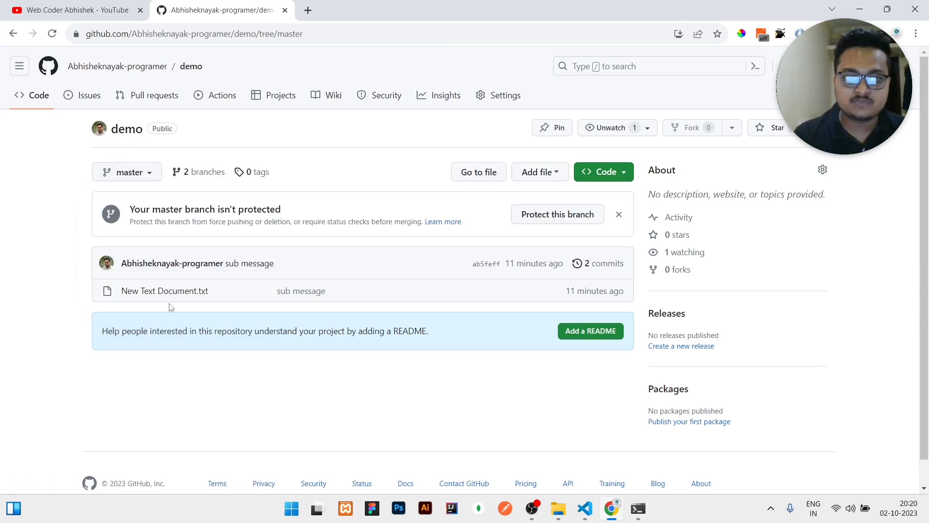
click(164, 290)
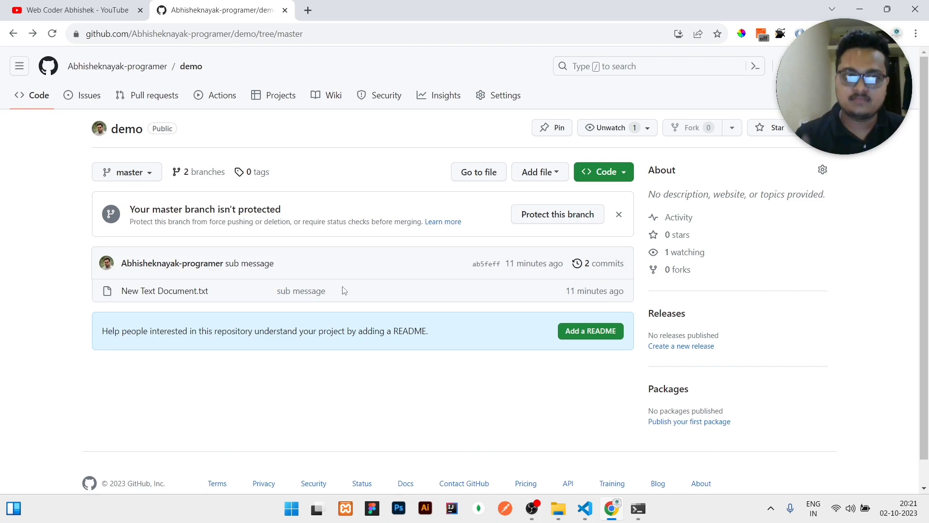
click(72, 10)
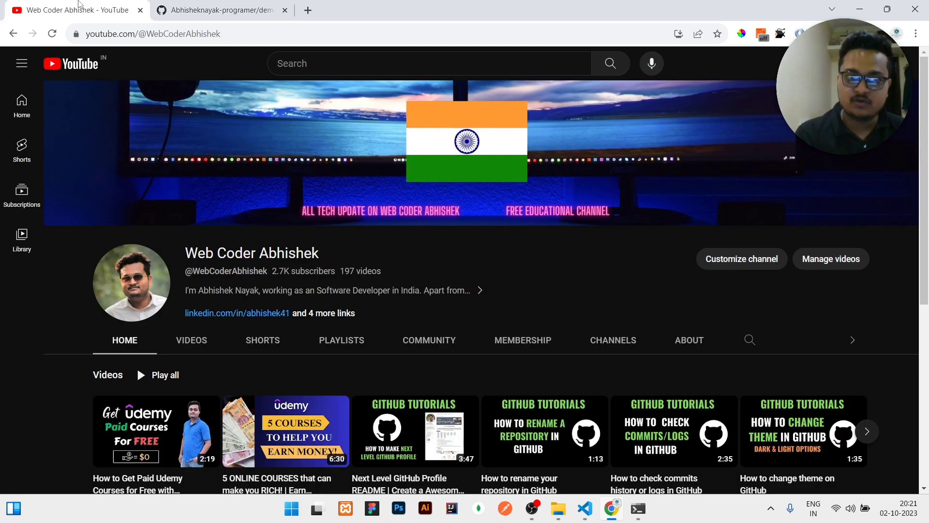
mouse_move(65, 283)
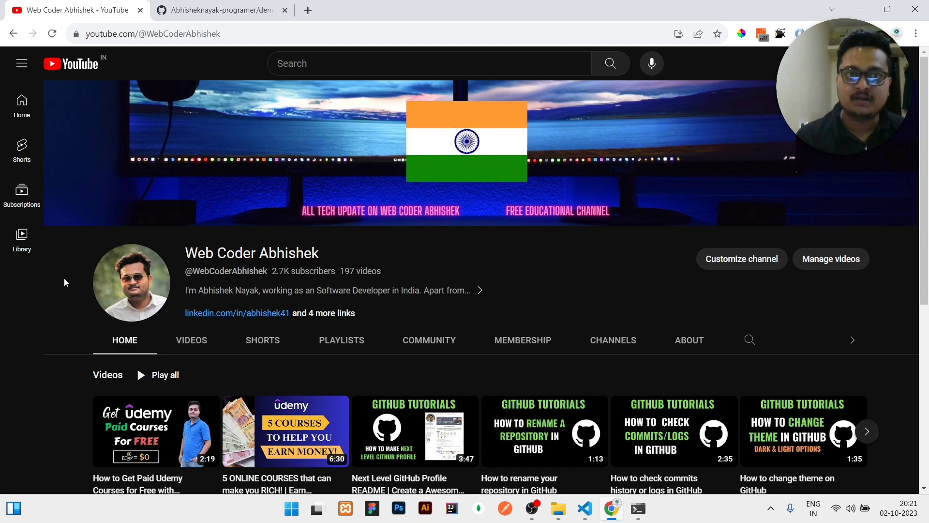